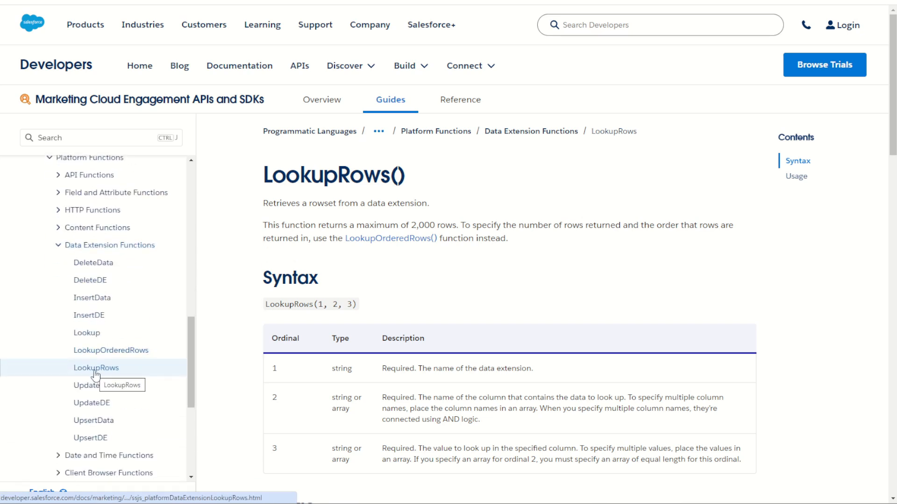
pyautogui.moveTo(329, 315)
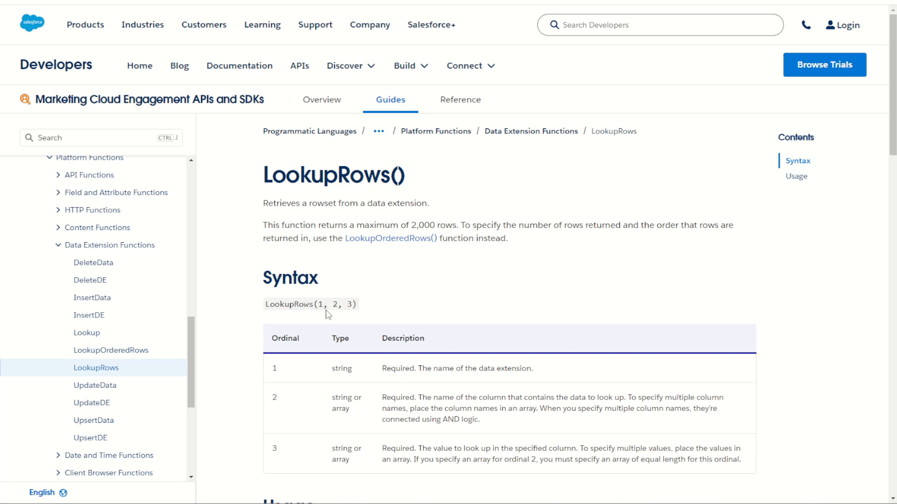
pyautogui.moveTo(404, 302)
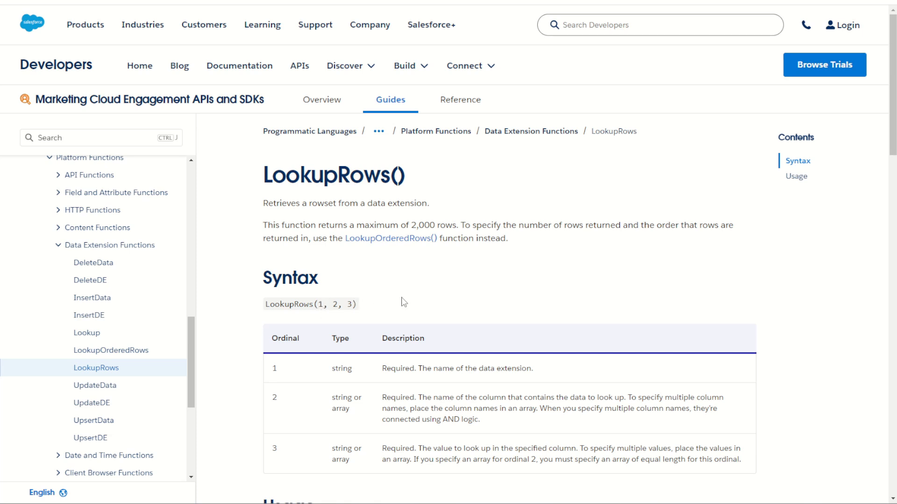
# Step: Add a second <script runat="server"> block with the docs' LookupRows example below the first script
pyautogui.scroll(-3)
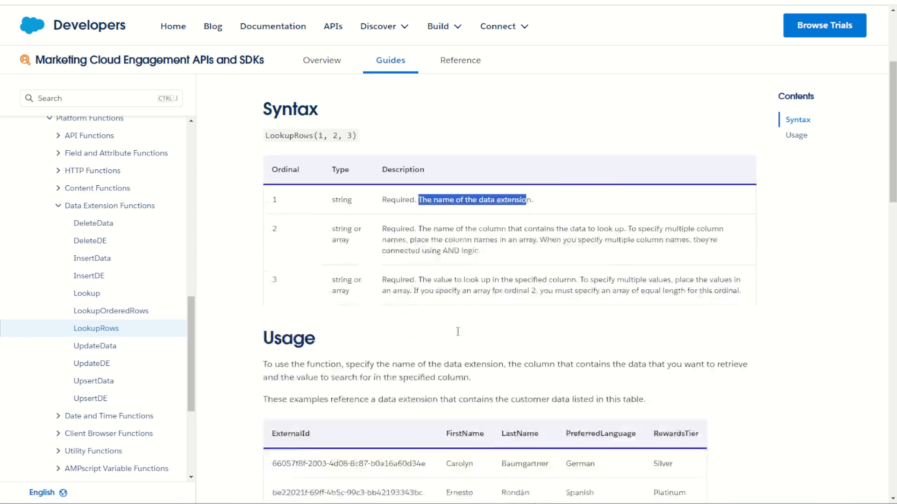
pyautogui.scroll(-3)
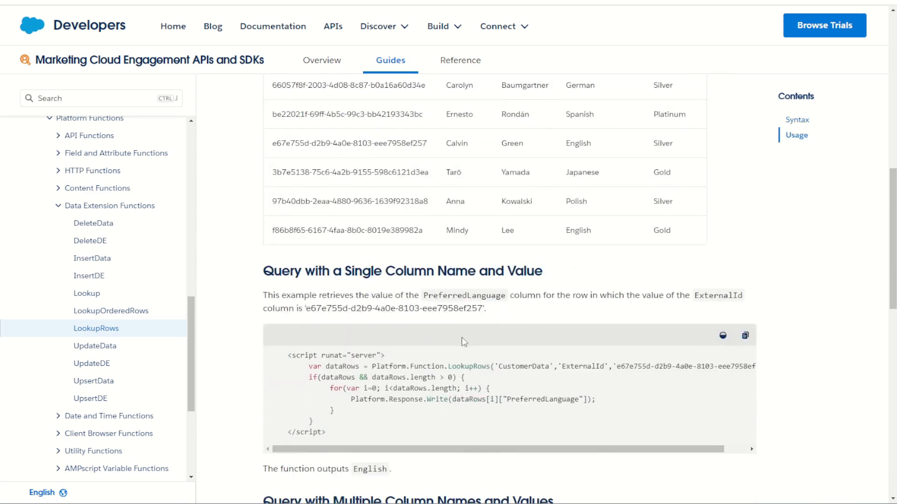
pyautogui.scroll(-3)
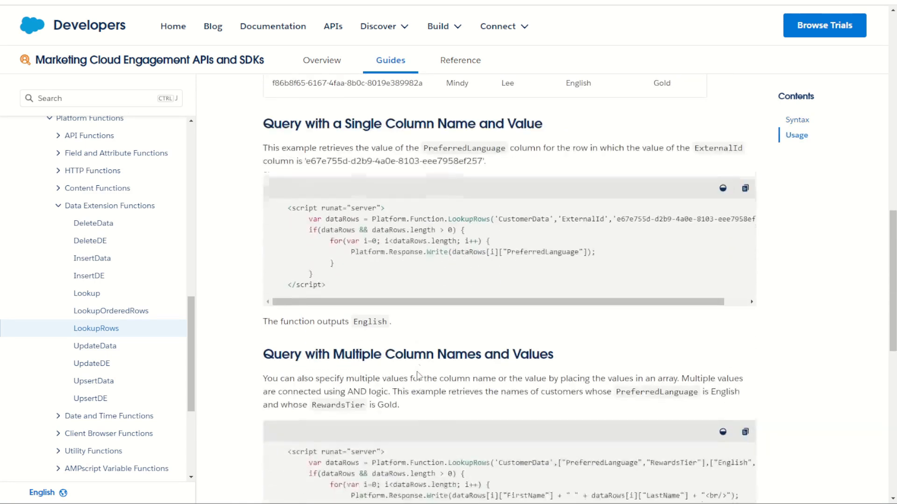
pyautogui.scroll(-3)
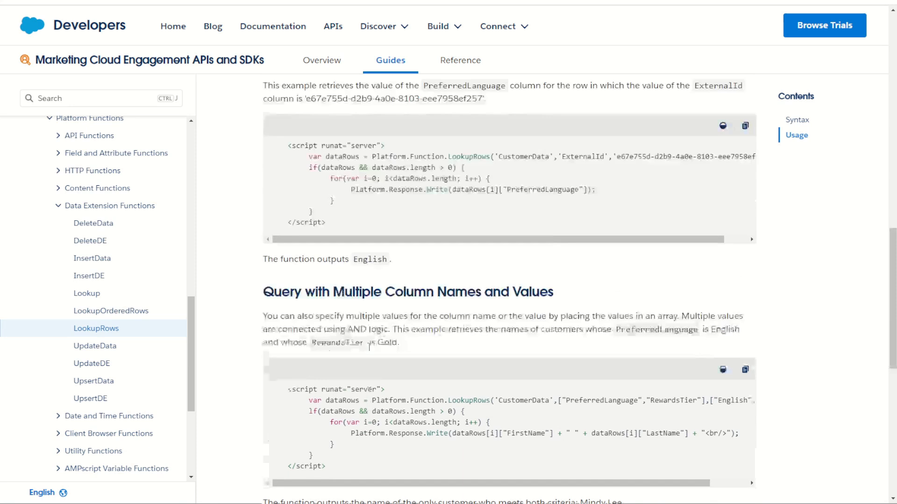
pyautogui.scroll(3)
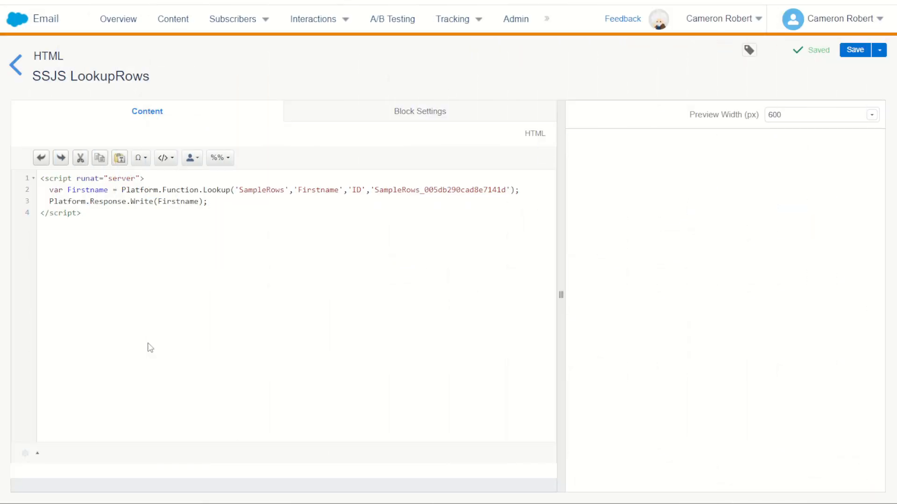
pyautogui.moveTo(170, 323)
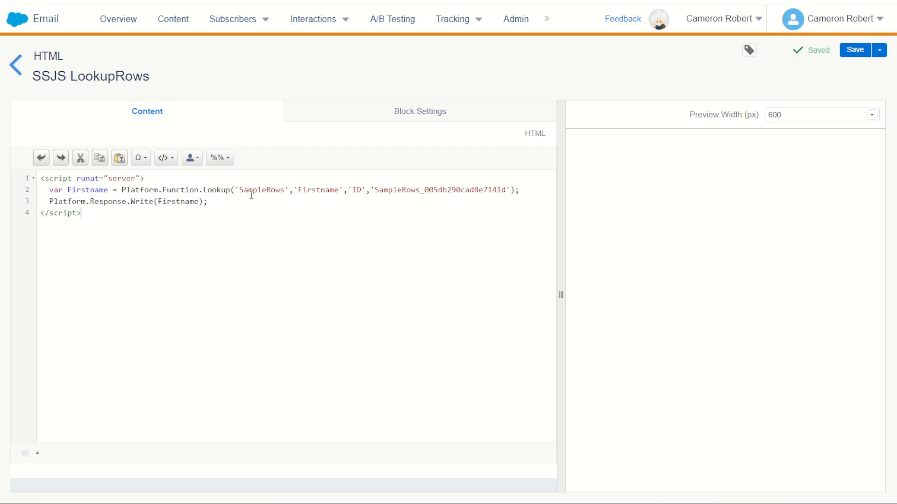
pyautogui.moveTo(315, 191)
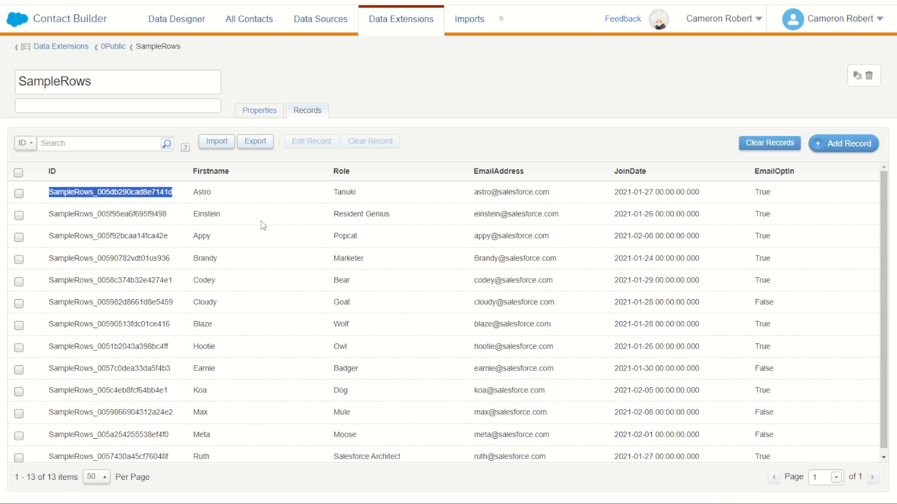
pyautogui.moveTo(220, 29)
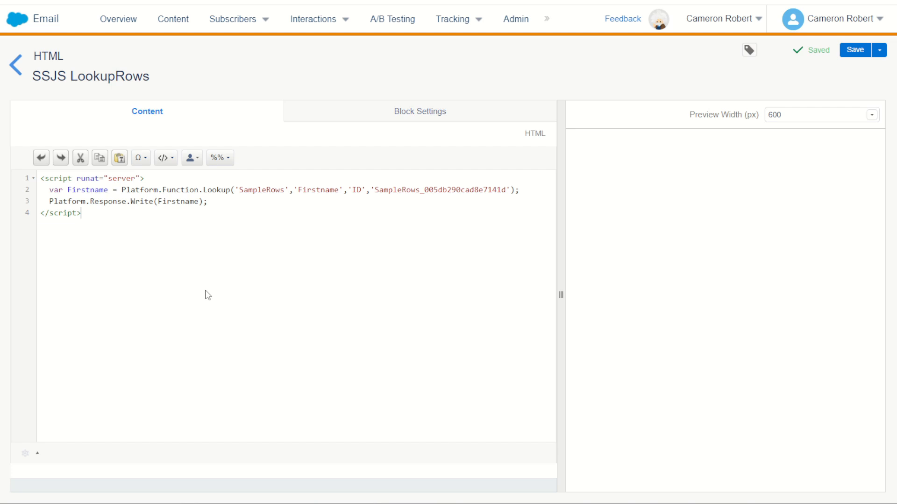
pyautogui.write('<script runat="server">')
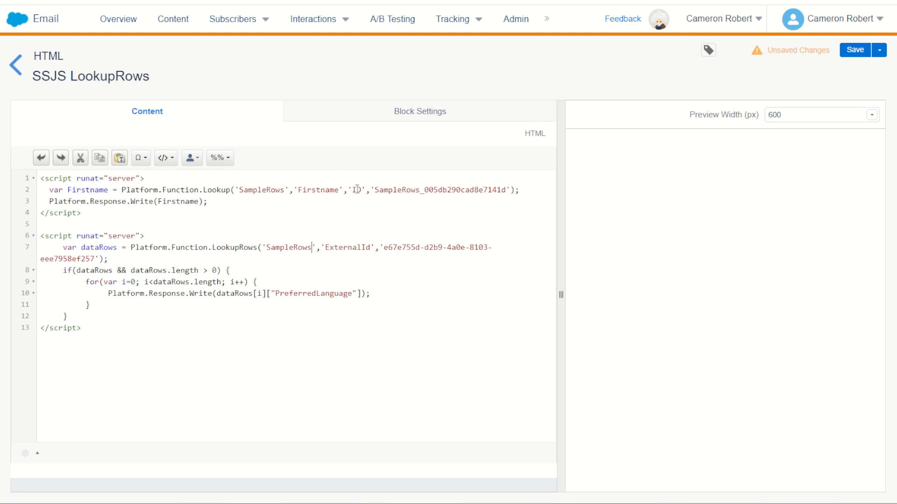
# Step: Point the LookupRows call at SampleRows, matching the ID field to SampleRows_005db290cad8e7141d
pyautogui.doubleClick(346, 246)
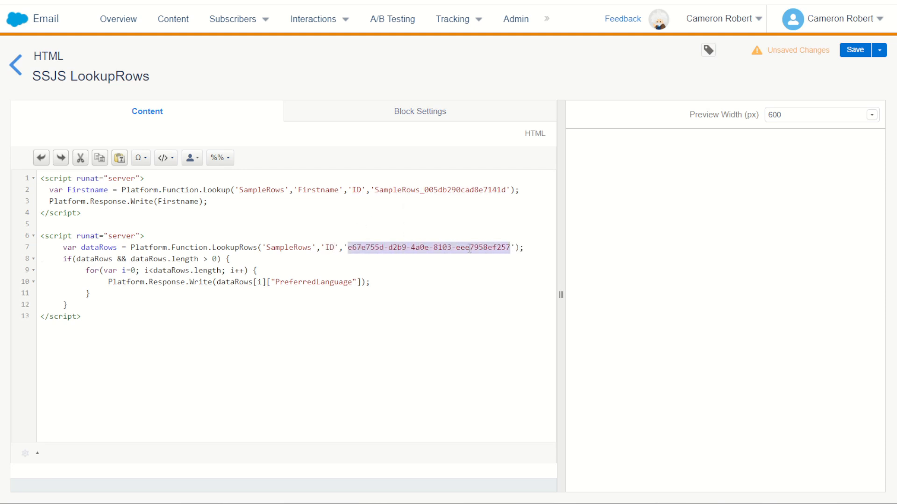
pyautogui.write('SampleRows_005db290cad8e7141d')
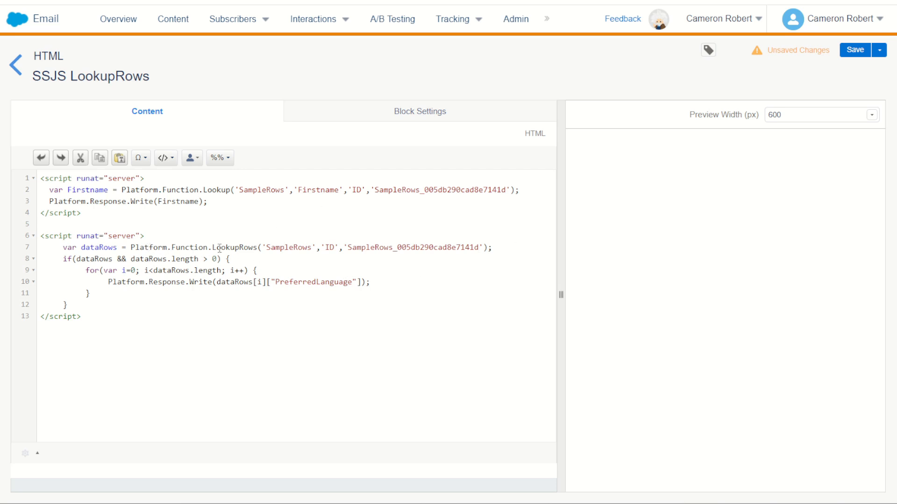
pyautogui.moveTo(215, 247); pyautogui.dragTo(493, 248)
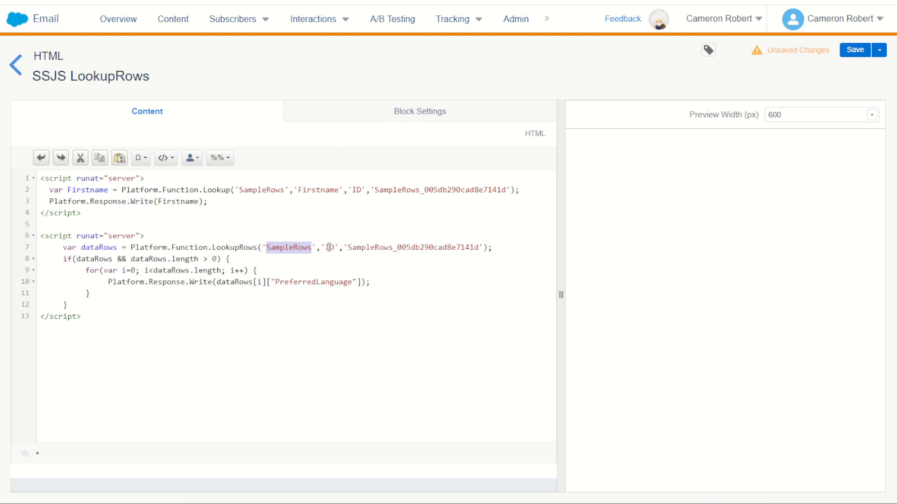
pyautogui.doubleClick(413, 246)
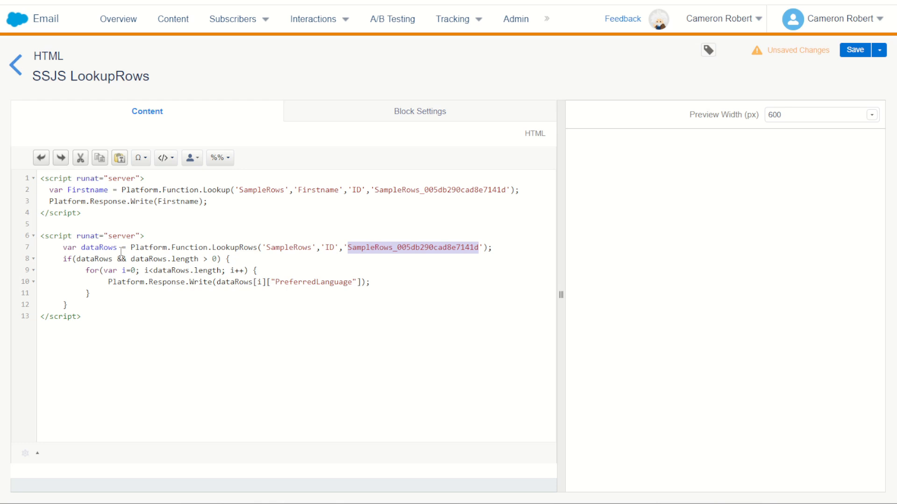
pyautogui.doubleClick(100, 247)
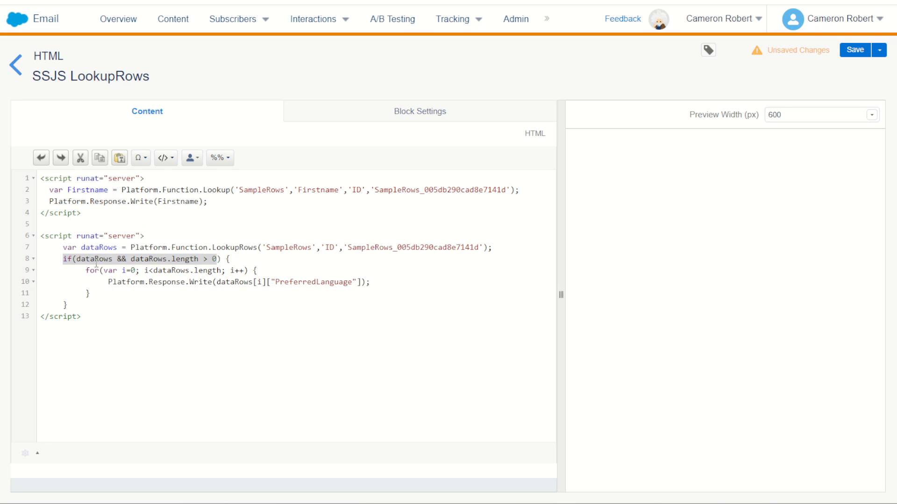
# Step: Highlight the dataRows length check, the for loop, its counter condition and i++ increment to explain them
pyautogui.doubleClick(94, 259)
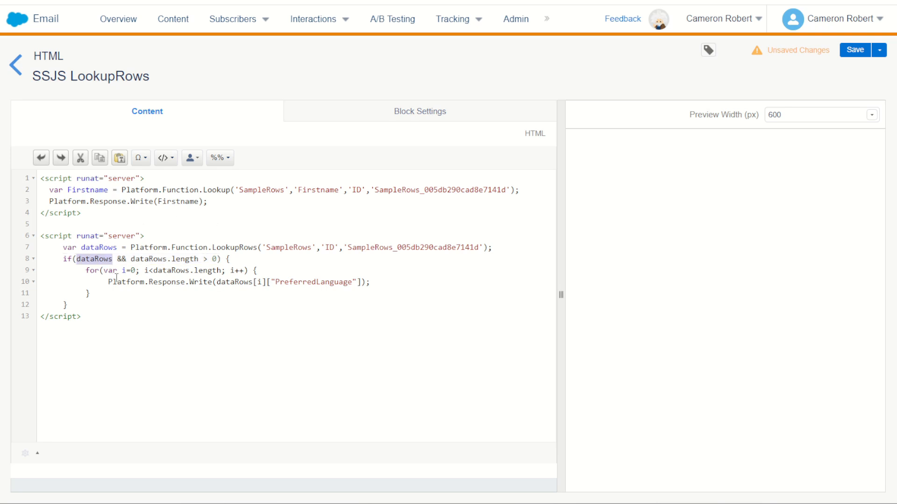
pyautogui.doubleClick(98, 246)
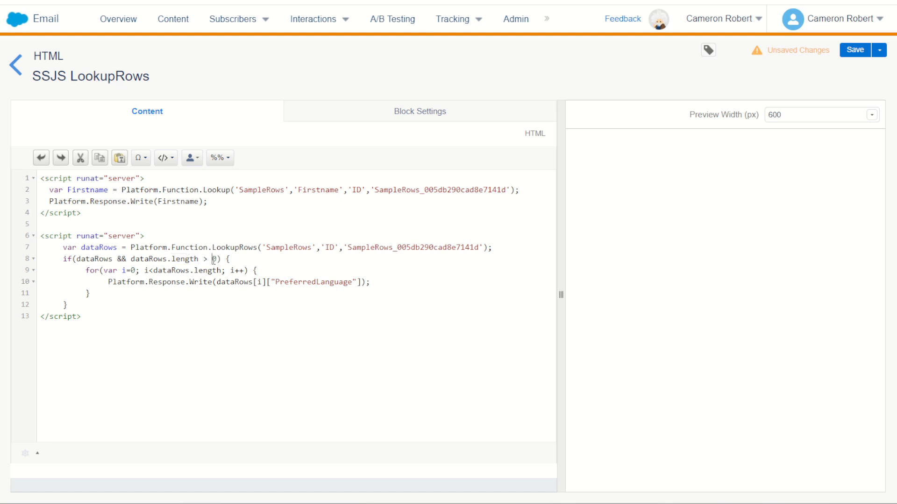
pyautogui.doubleClick(215, 258)
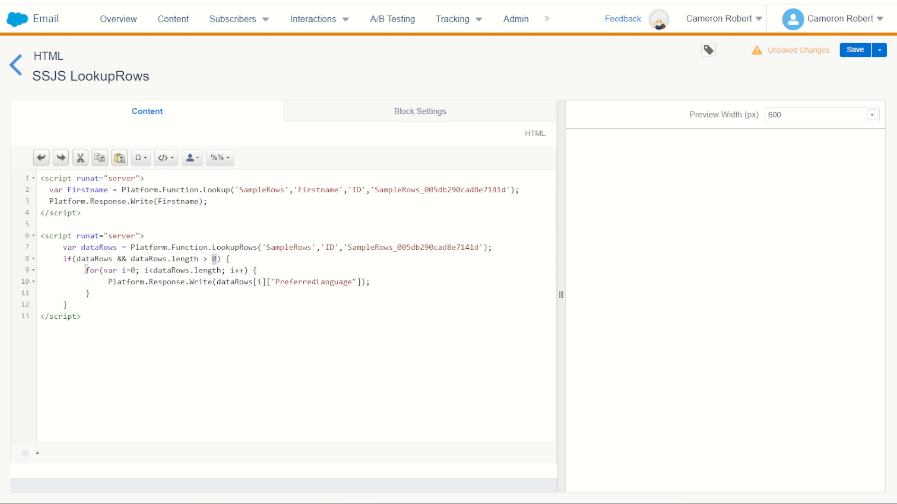
pyautogui.moveTo(86, 269); pyautogui.dragTo(92, 294)
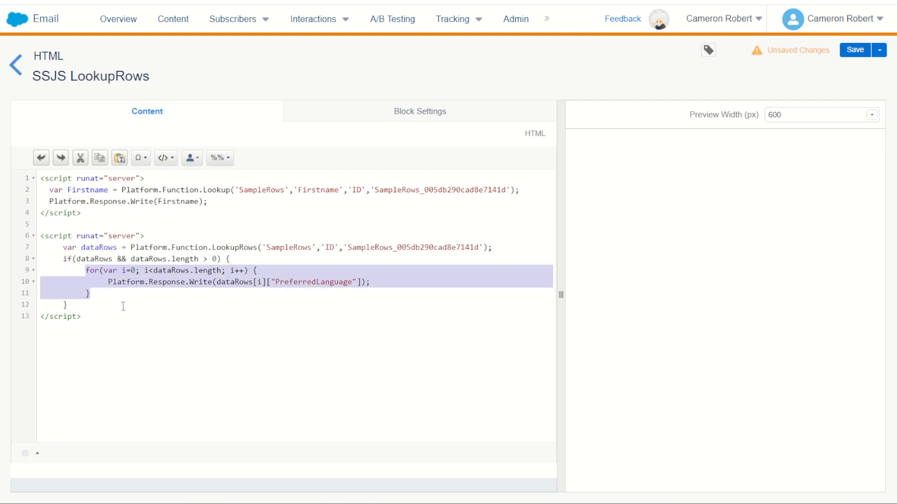
pyautogui.click(129, 270)
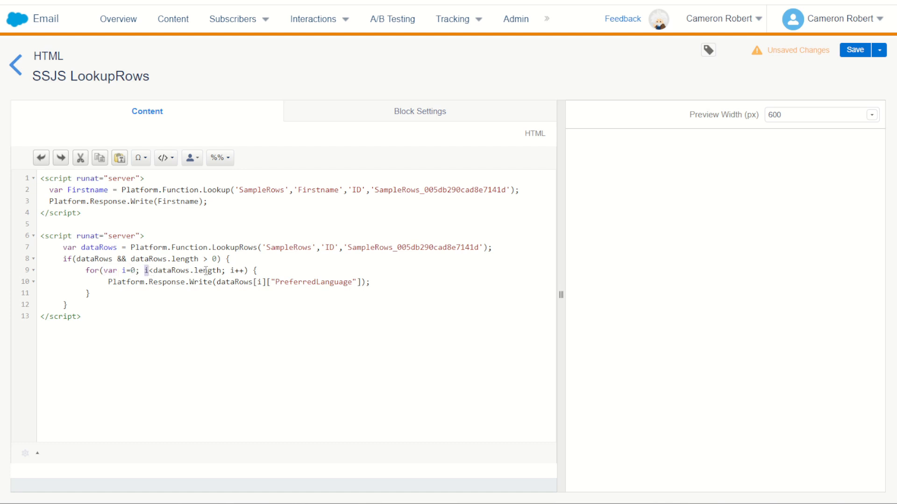
pyautogui.doubleClick(209, 271)
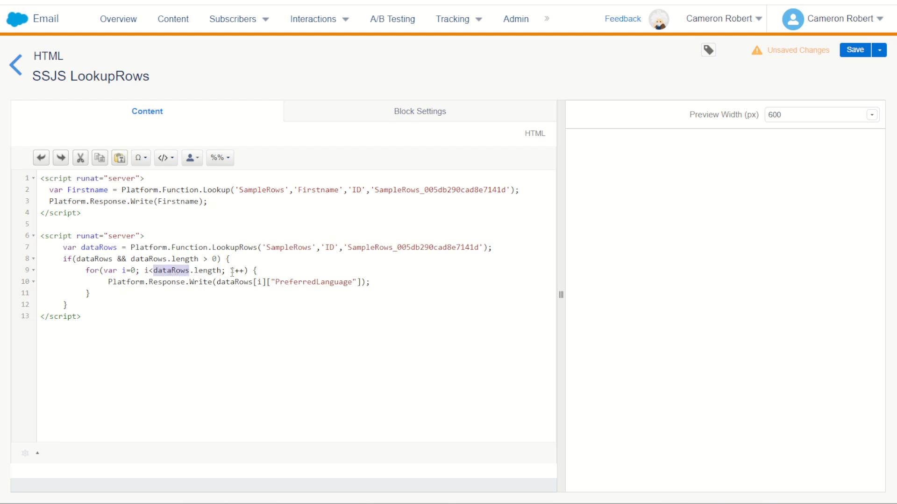
pyautogui.moveTo(73, 259); pyautogui.dragTo(249, 270)
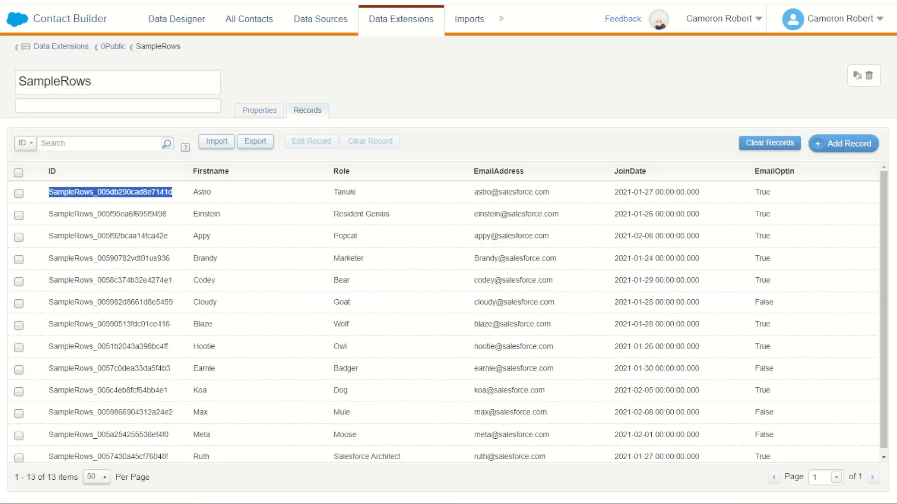
# Step: Check the Brandy (Marketer) record in the SampleRows Records list
pyautogui.click(19, 258)
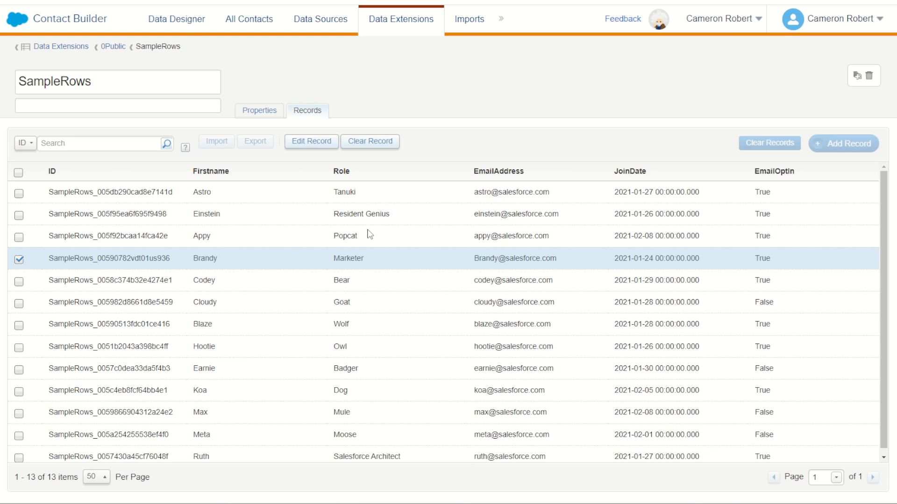
pyautogui.moveTo(478, 180)
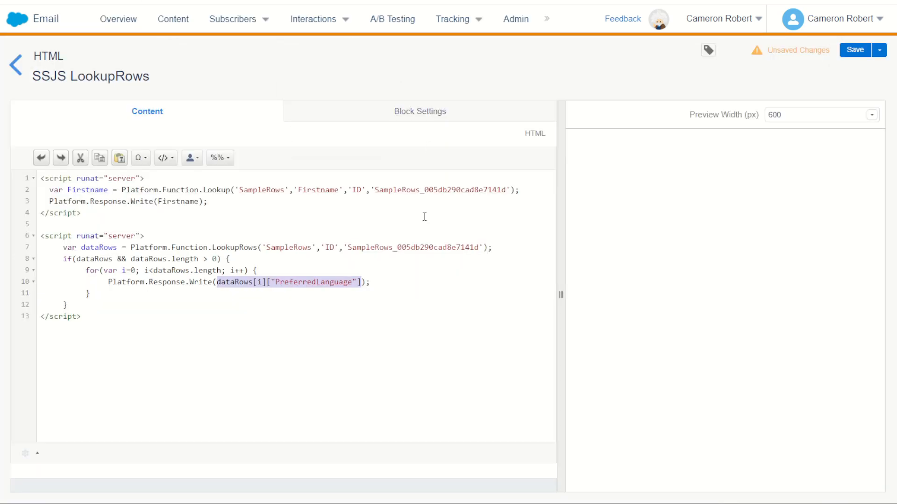
# Step: Make the Write call output dataRows[i].Firstname instead of PreferredLanguage
pyautogui.click(245, 288)
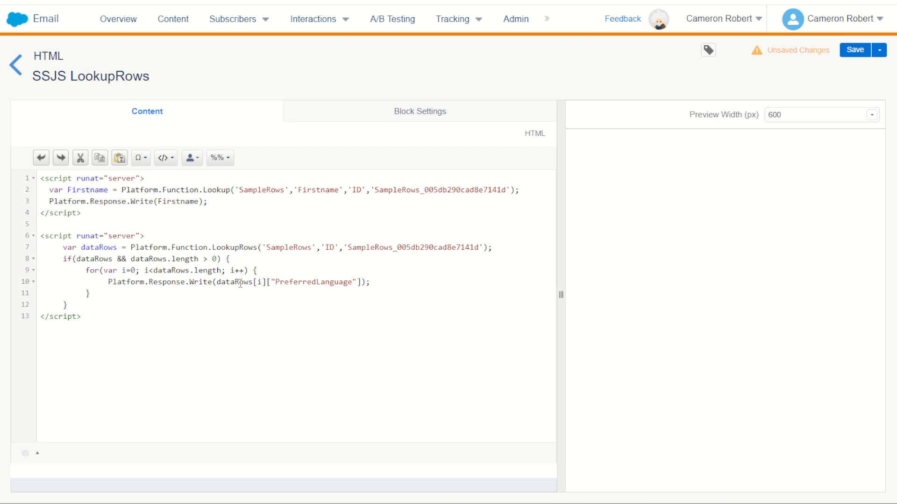
pyautogui.doubleClick(314, 281)
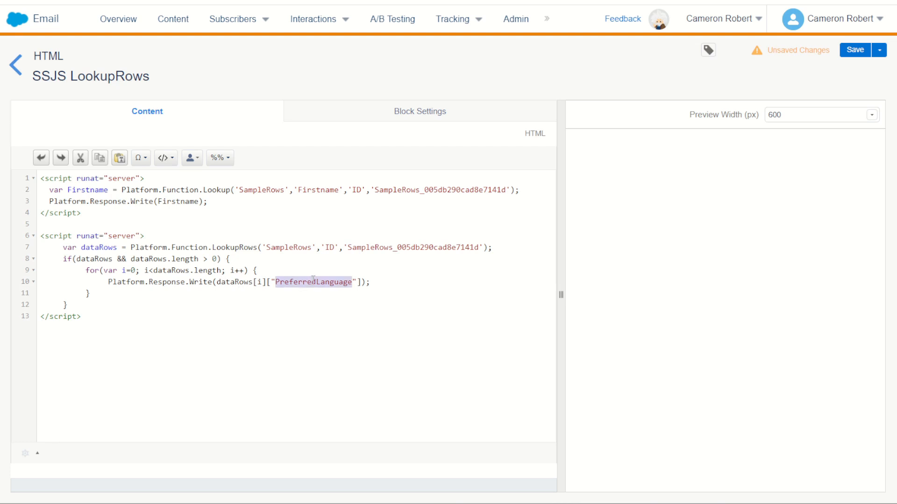
pyautogui.write('Firstname')
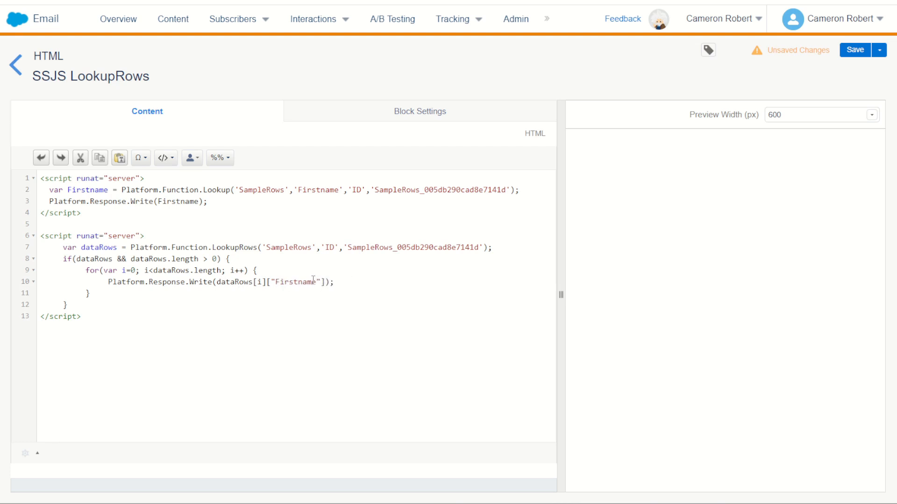
pyautogui.doubleClick(233, 283)
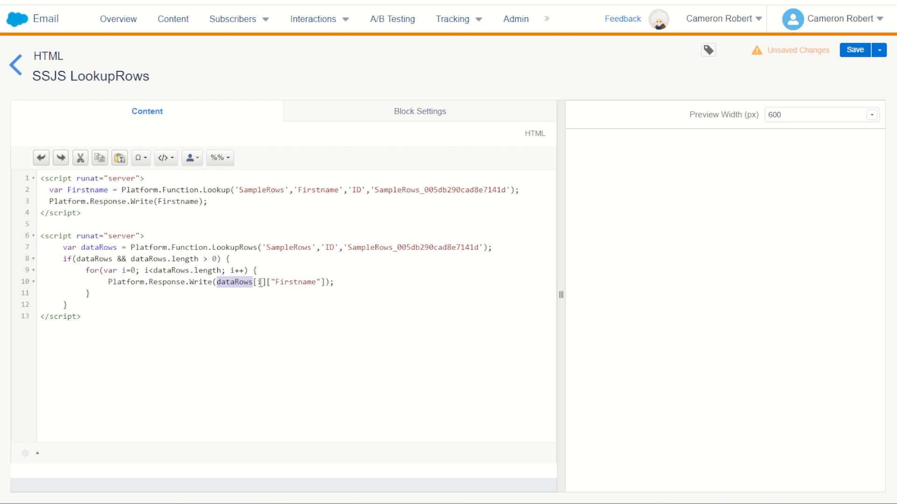
pyautogui.click(260, 282)
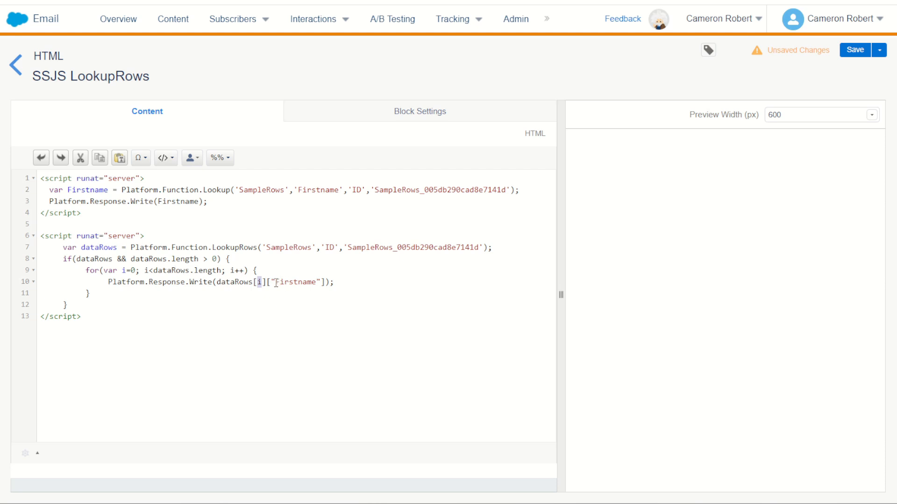
# Step: Append a | separator and change the second Firstname field to EmailAddress
pyautogui.click(398, 313)
pyautogui.write(' + " ')
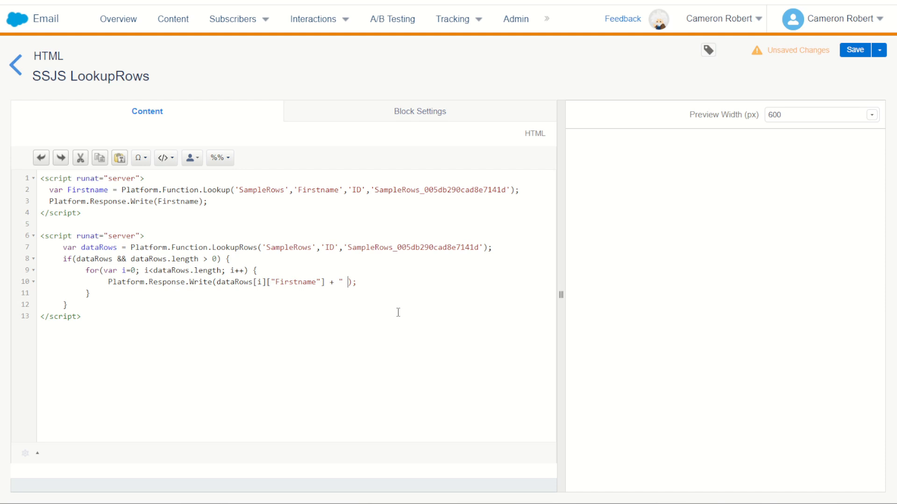
pyautogui.write('| " + dataRows[i]["Firstname"')
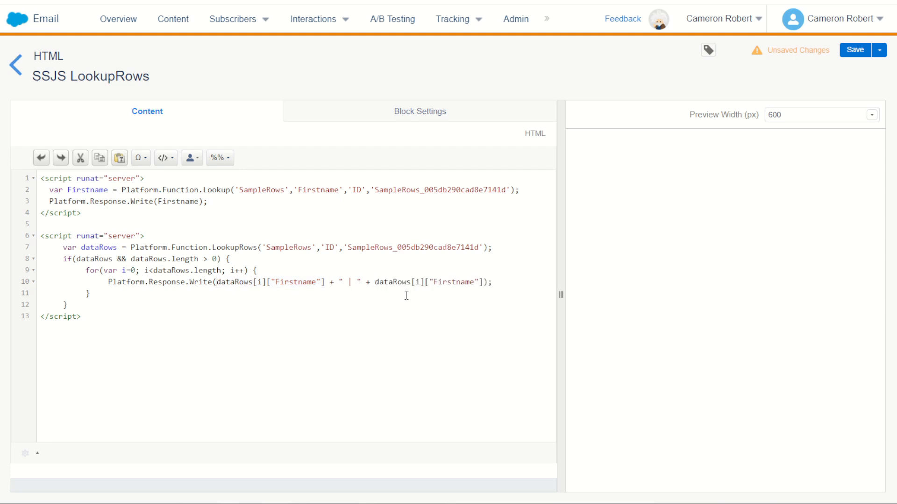
pyautogui.doubleClick(454, 282)
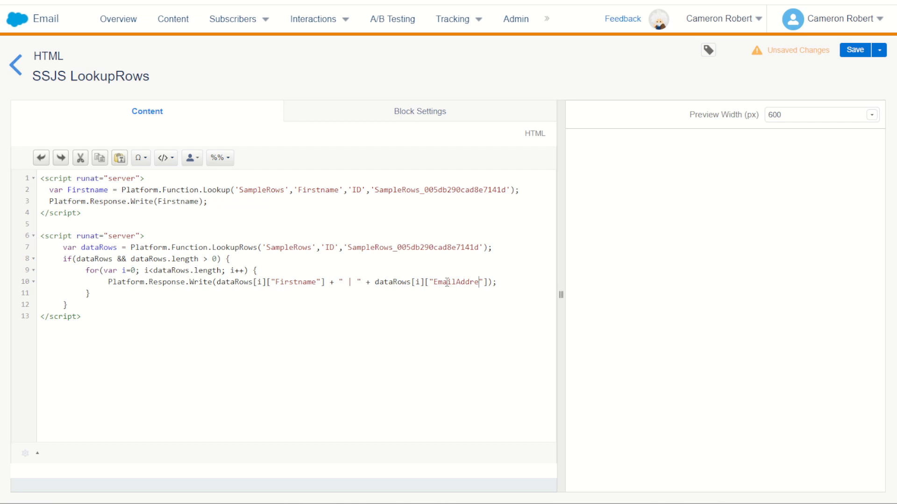
pyautogui.write('ss')
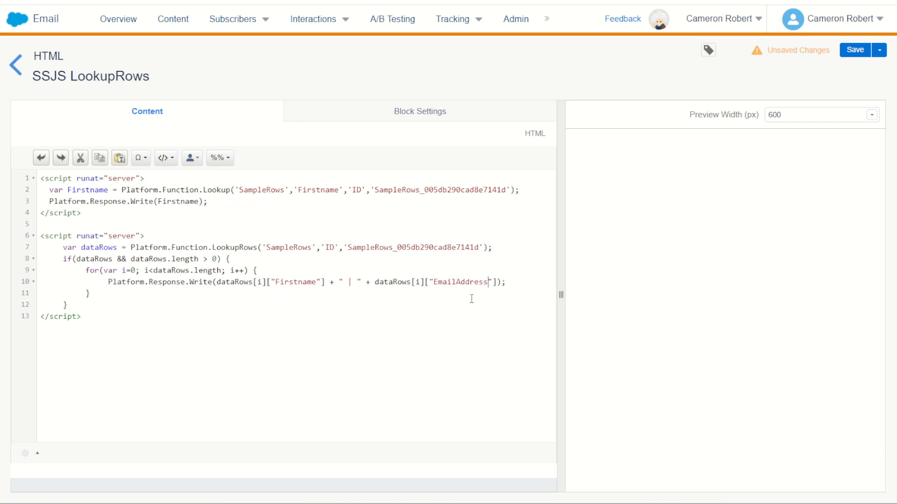
pyautogui.doubleClick(459, 282)
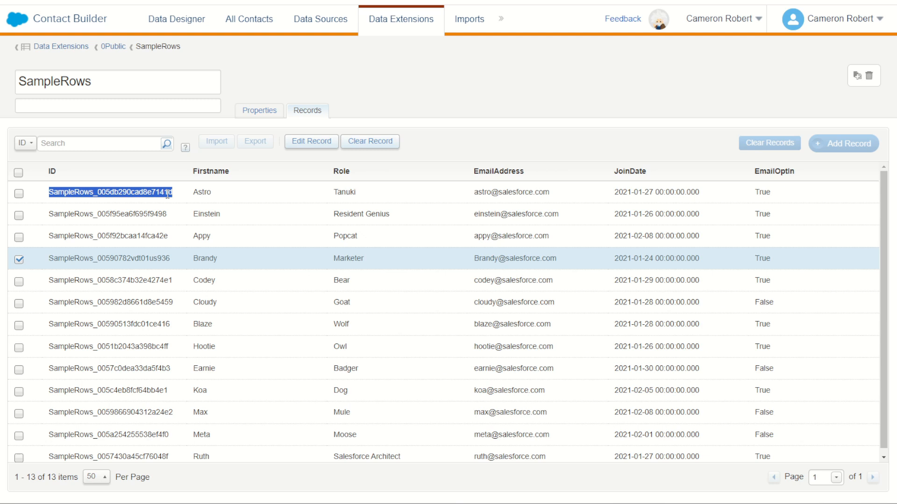
pyautogui.moveTo(455, 148)
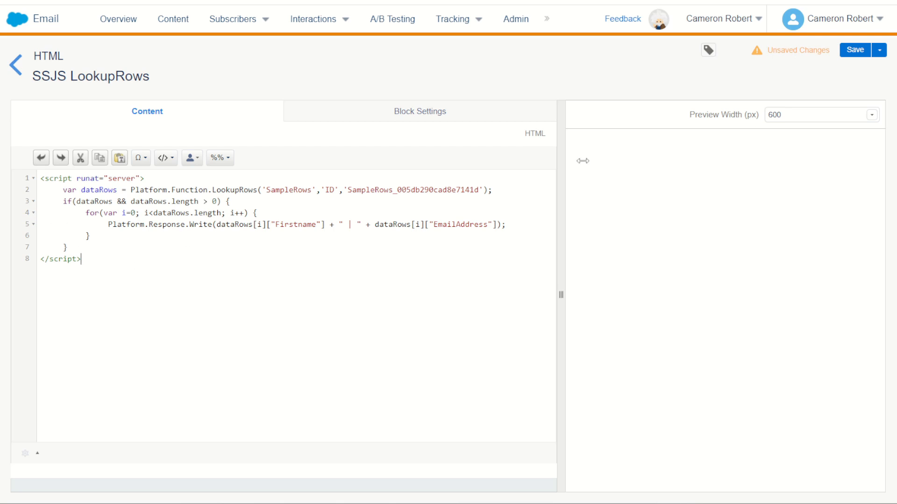
# Step: Save the content block and select the first Lookup script block for removal
pyautogui.click(855, 50)
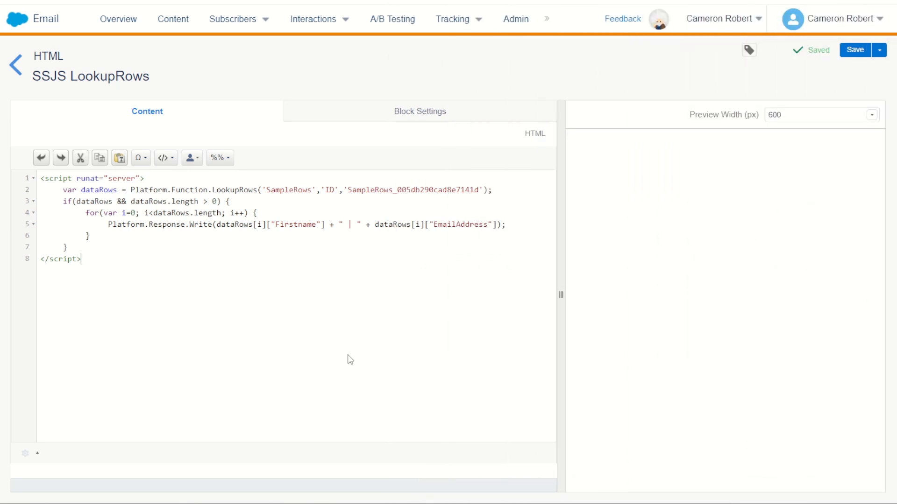
pyautogui.moveTo(215, 263)
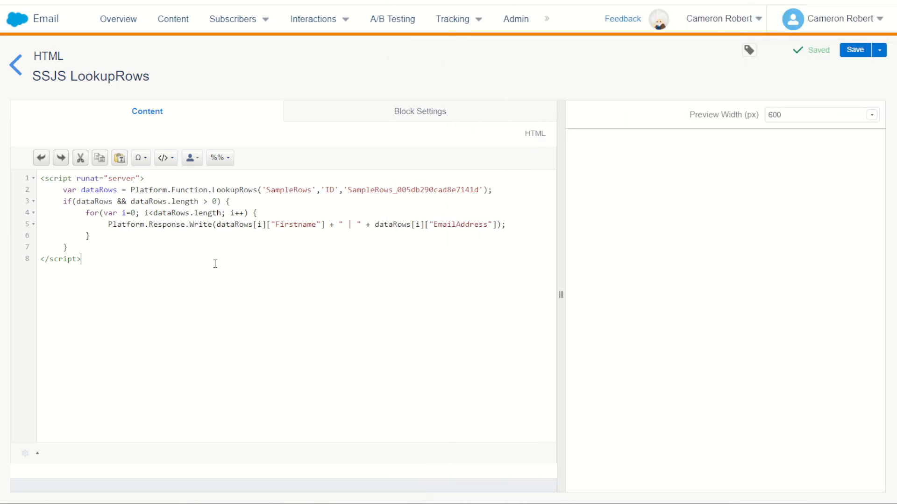
pyautogui.moveTo(86, 213); pyautogui.dragTo(92, 235)
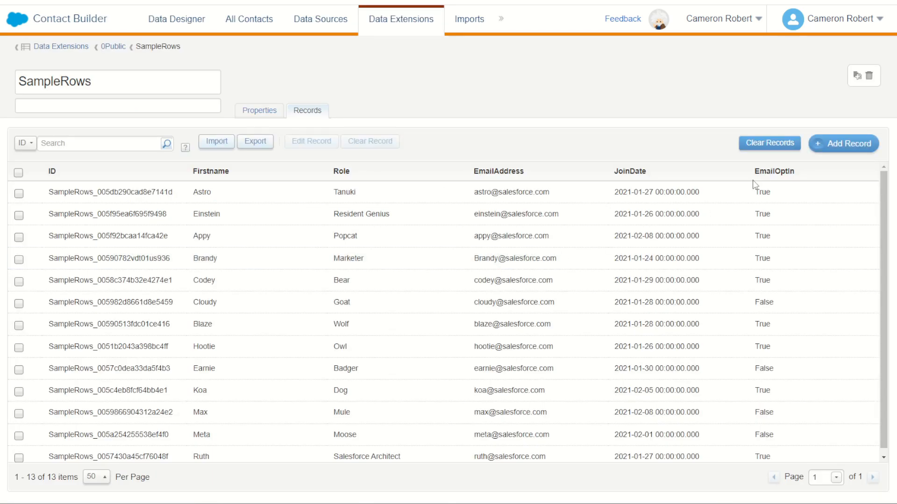
pyautogui.moveTo(779, 191)
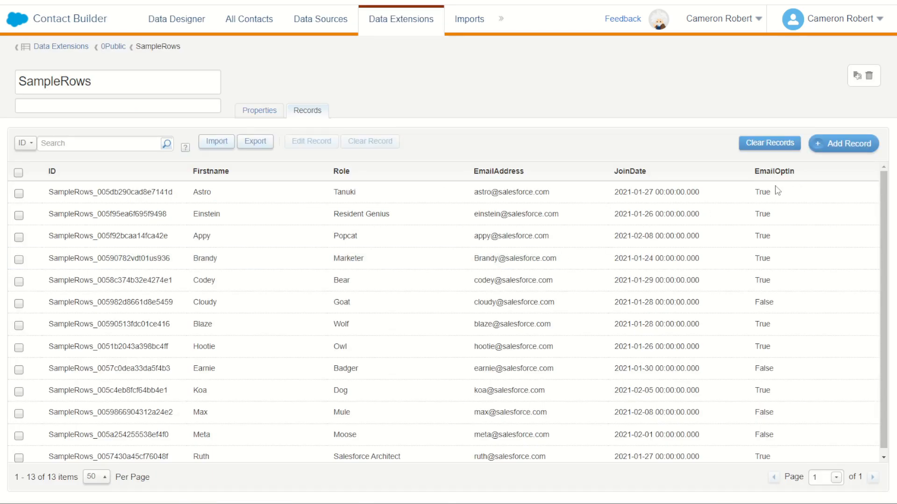
# Step: Change the LookupRows filter arguments to 'EmailOptIn','True'
pyautogui.doubleClick(762, 191)
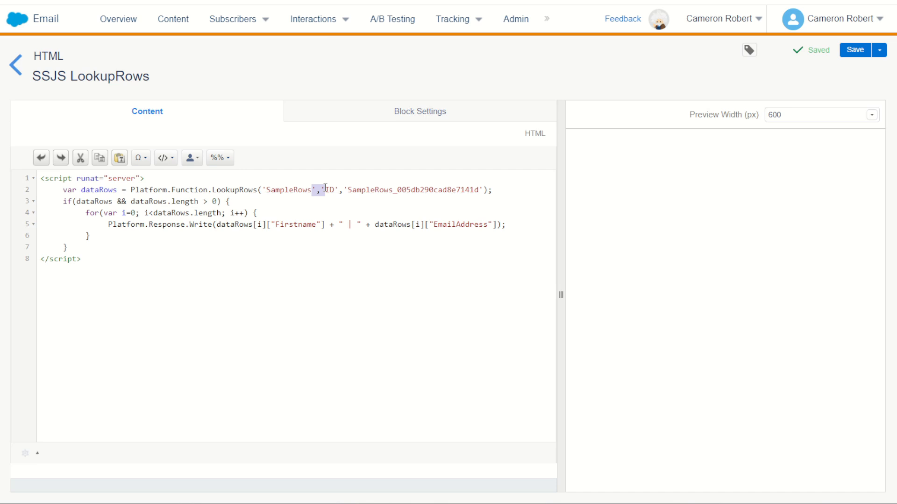
pyautogui.write('EmailOptIn')
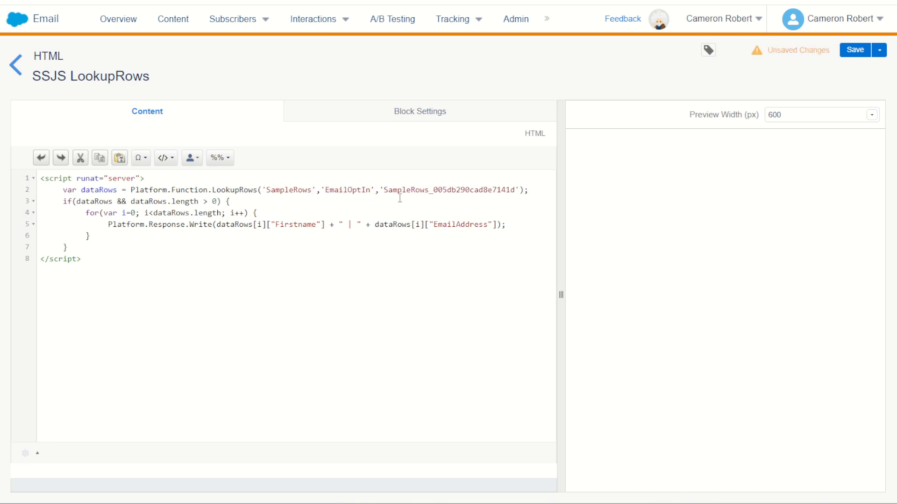
pyautogui.write('True')
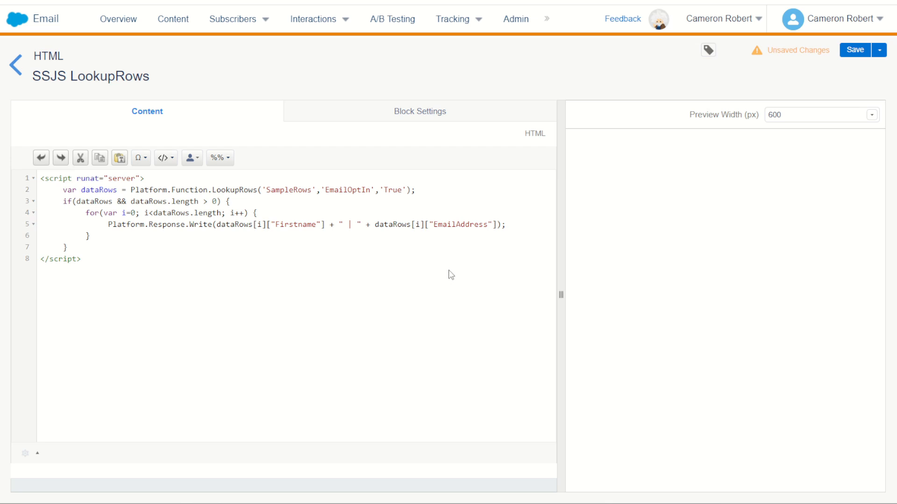
# Step: Append + "<br>" after the EmailAddress field in the Write call and check Ruth's opted-in record
pyautogui.click(349, 224)
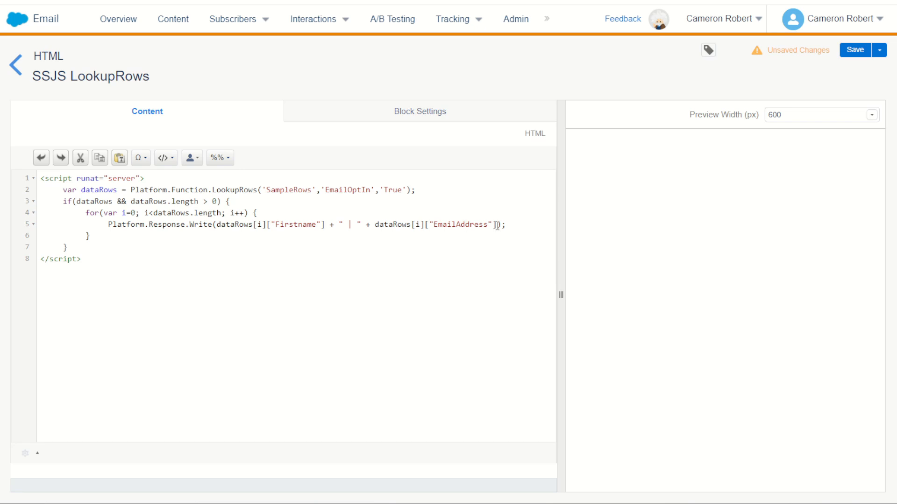
pyautogui.moveTo(491, 255)
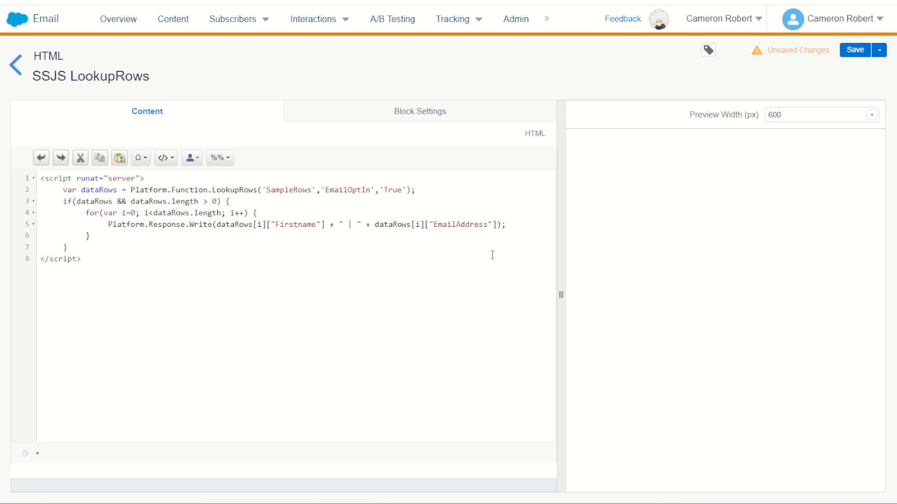
pyautogui.write('+ ""')
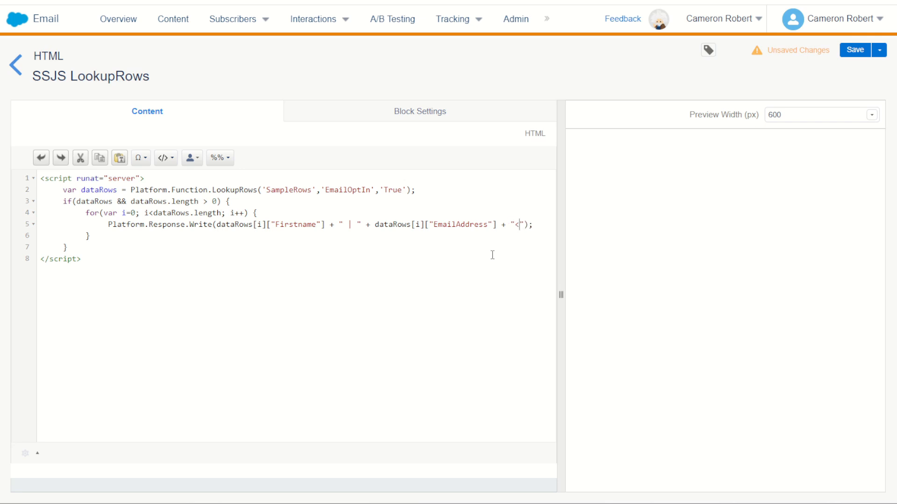
pyautogui.write('br>')
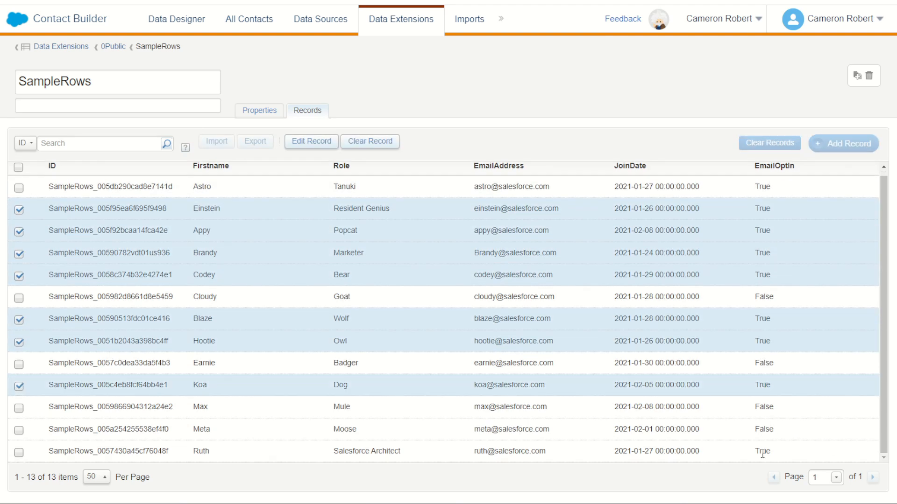
pyautogui.click(19, 452)
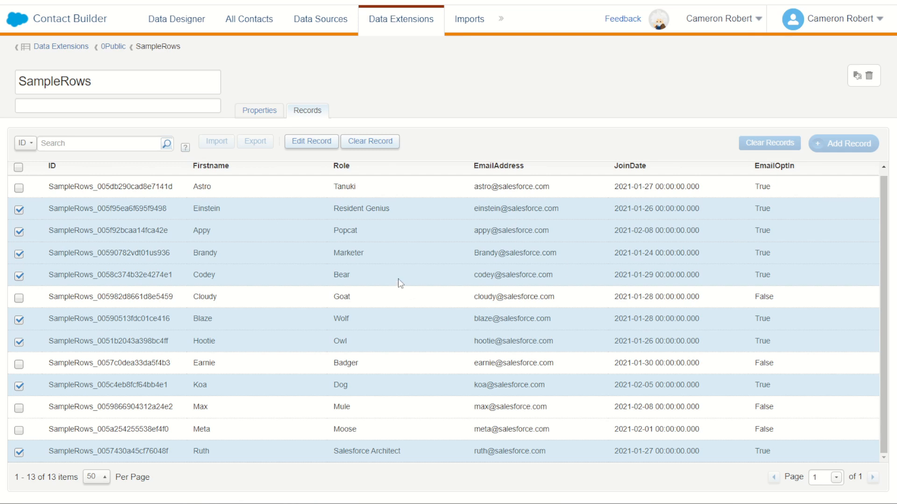
pyautogui.moveTo(777, 427)
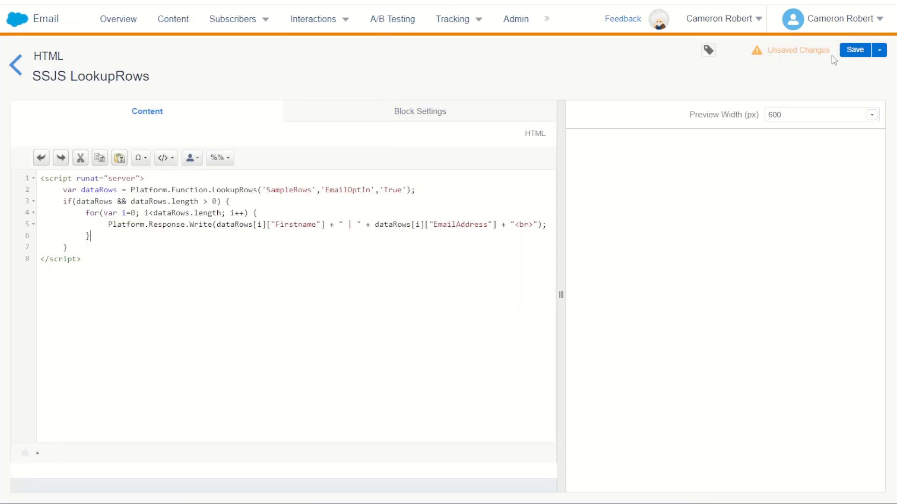
# Step: Save the block, preview the nine opted-in name | email lines, and select the 'True' filter value
pyautogui.click(855, 50)
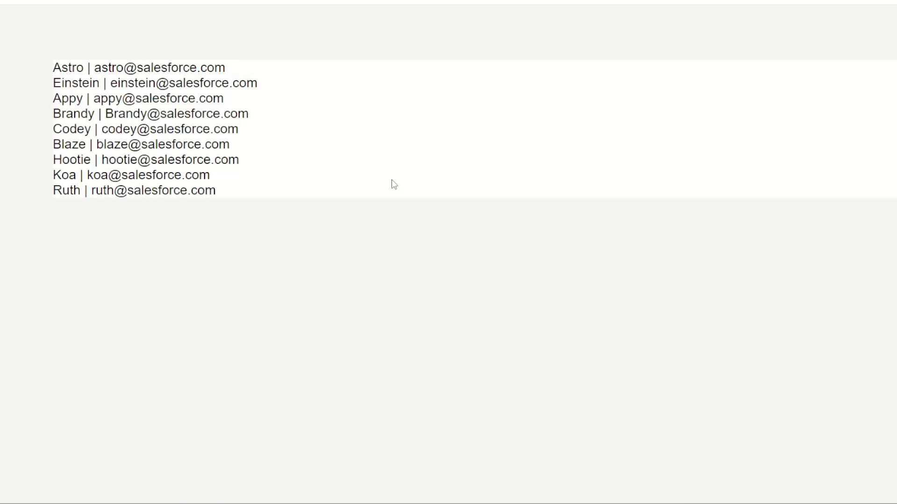
pyautogui.doubleClick(72, 98)
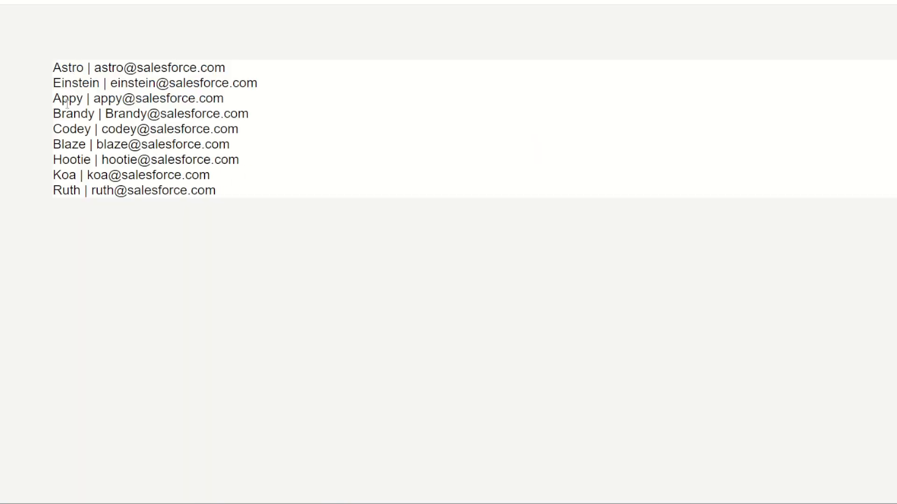
pyautogui.moveTo(113, 224)
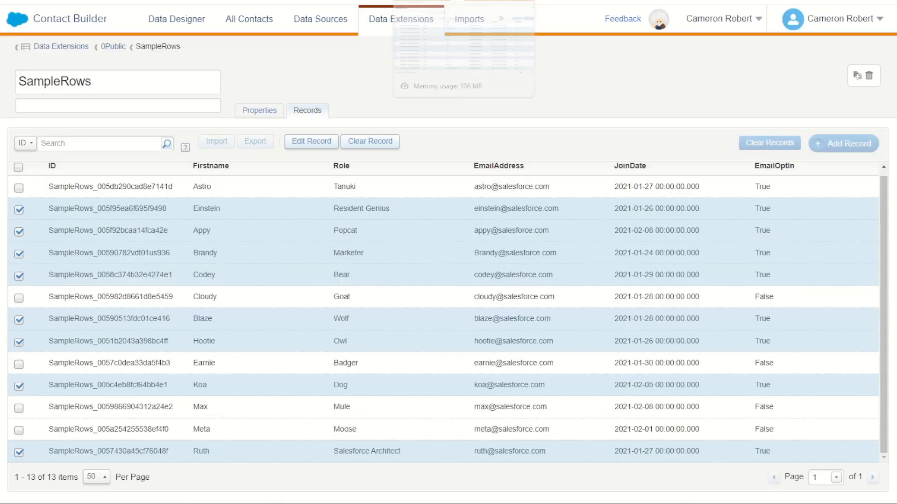
pyautogui.doubleClick(762, 296)
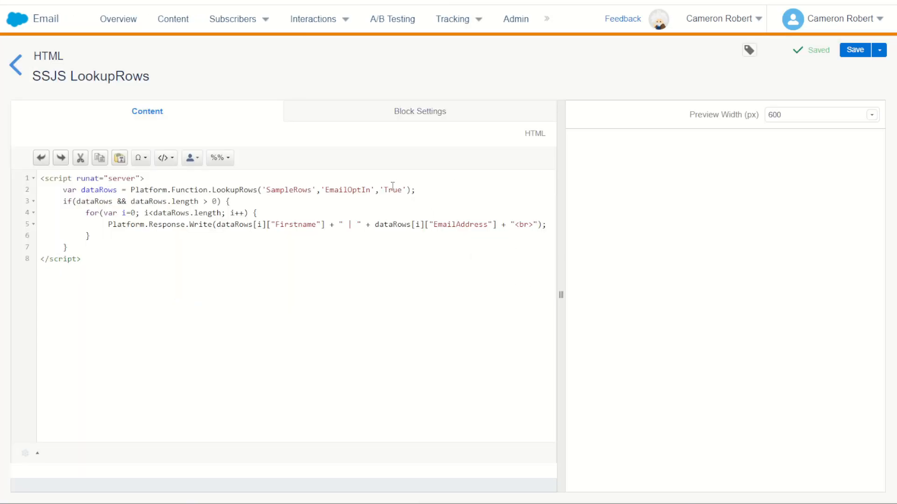
# Step: Change the EmailOptIn filter value to 'False', save the block, and edit the dataRows output field to Firstname
pyautogui.write('False')
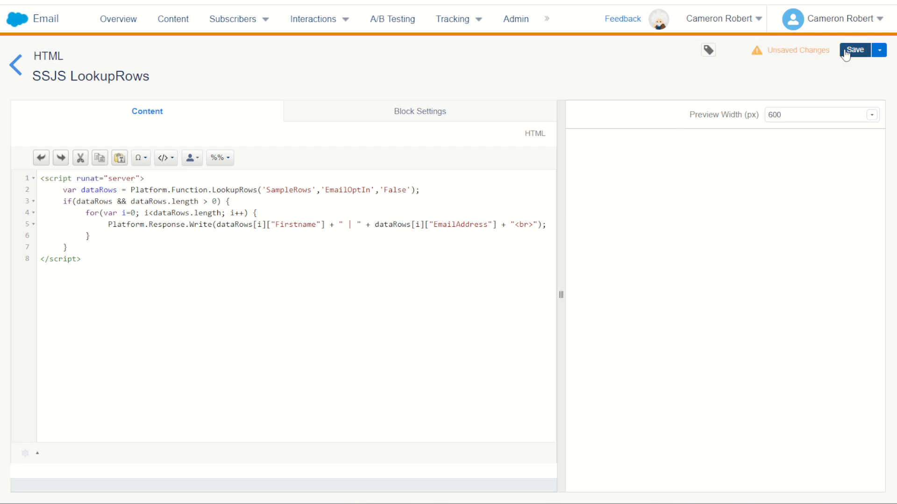
pyautogui.click(855, 51)
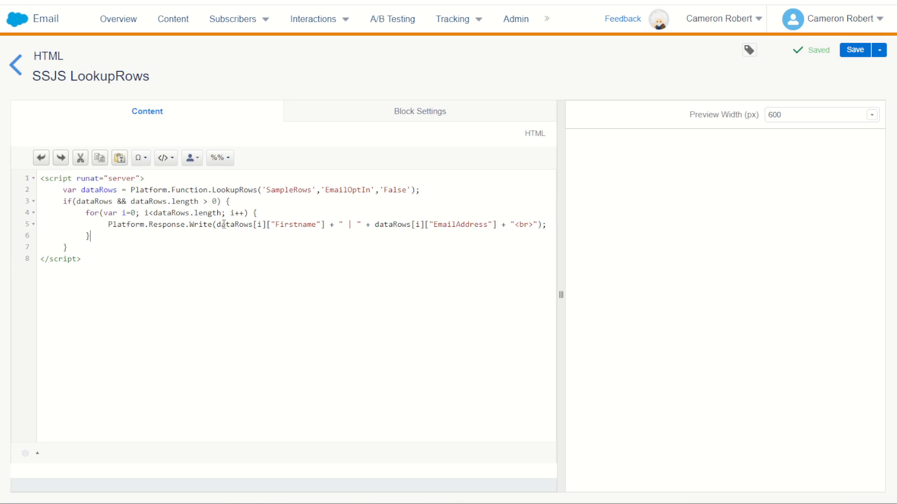
pyautogui.doubleClick(231, 224)
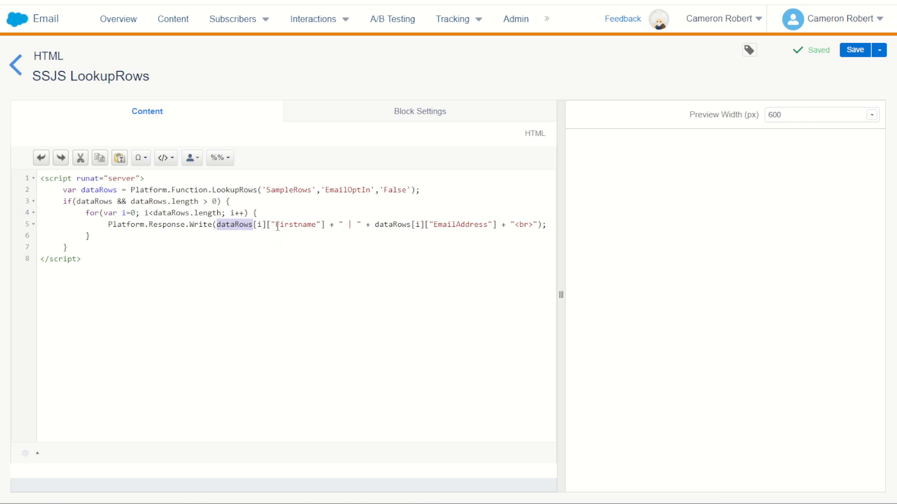
pyautogui.write('Firstname')
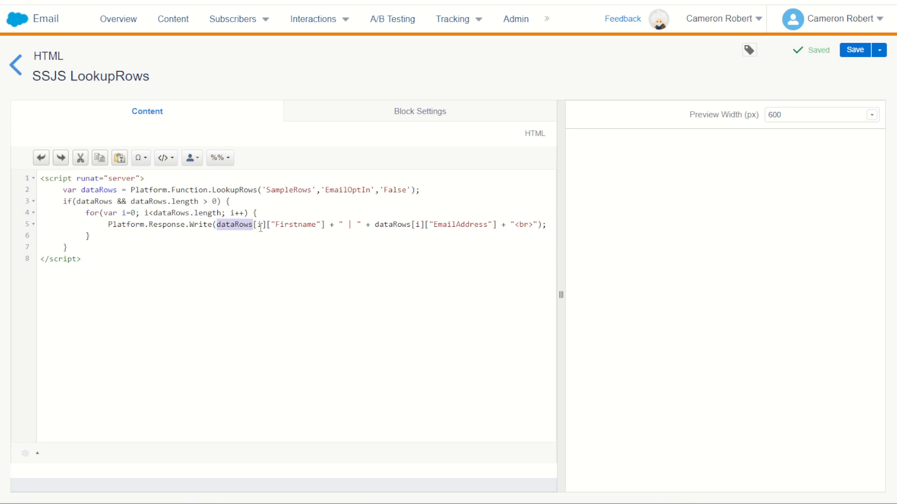
pyautogui.moveTo(258, 261)
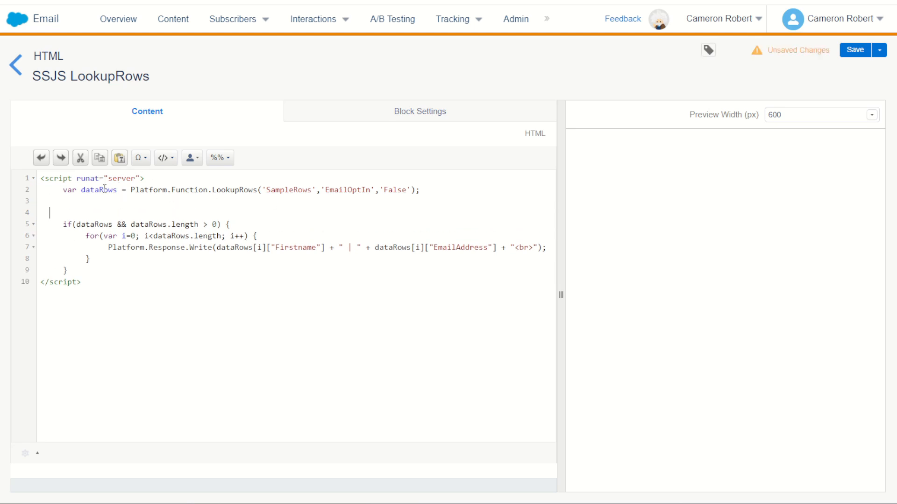
# Step: Replace the if/for loop with Platform.Response.Write(dataRows) after the lookup and save
pyautogui.doubleClick(99, 190)
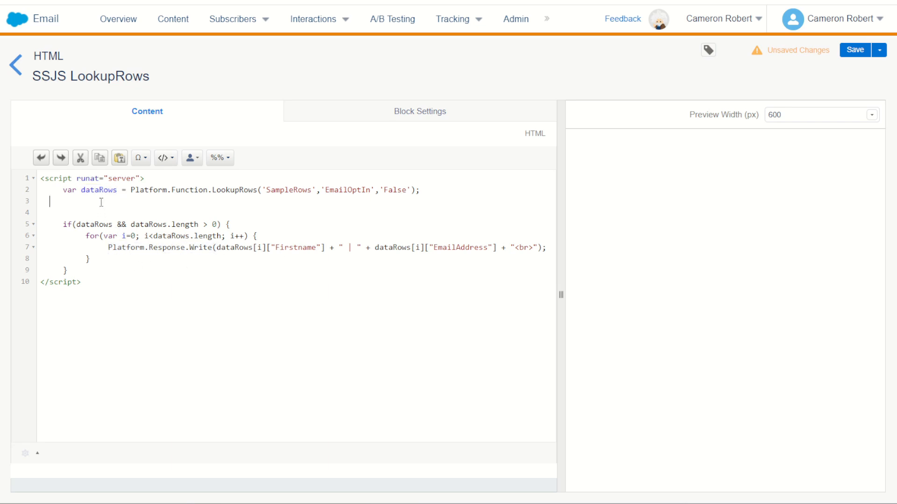
pyautogui.write('Platform.Response.Write()')
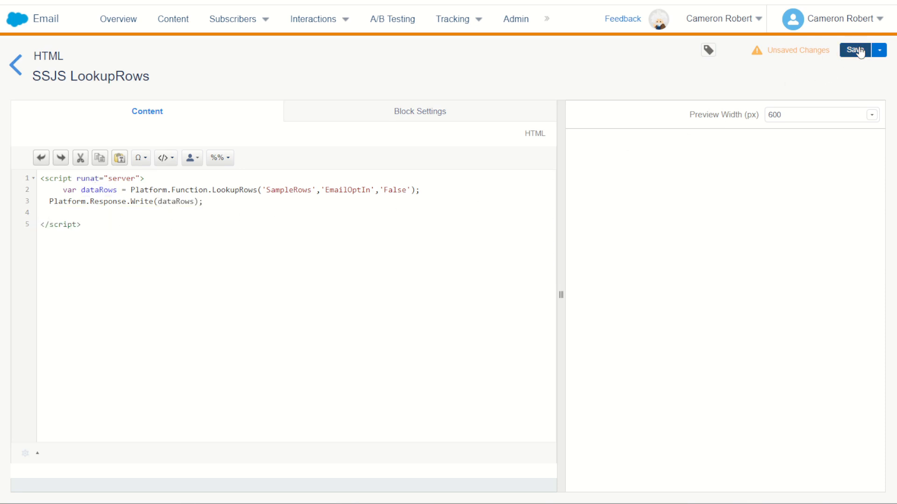
pyautogui.click(855, 51)
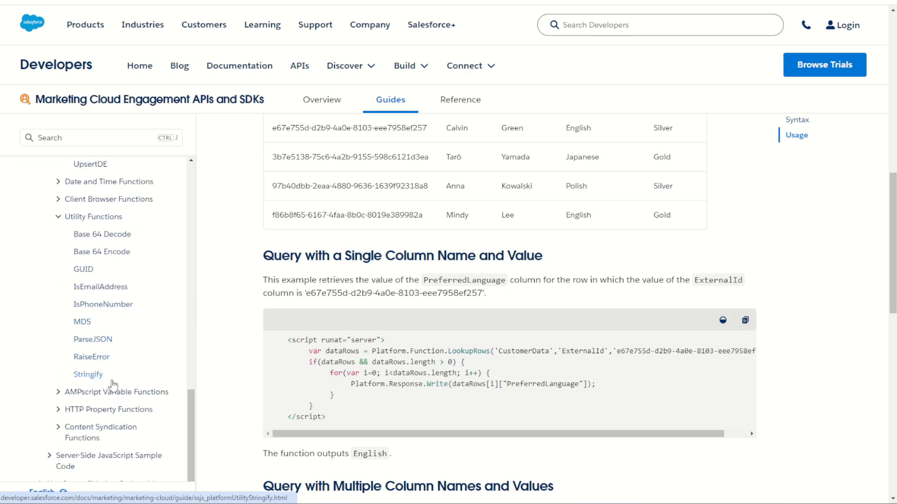
# Step: Open the Stringify utility function reference in the SSJS docs sidebar
pyautogui.click(88, 374)
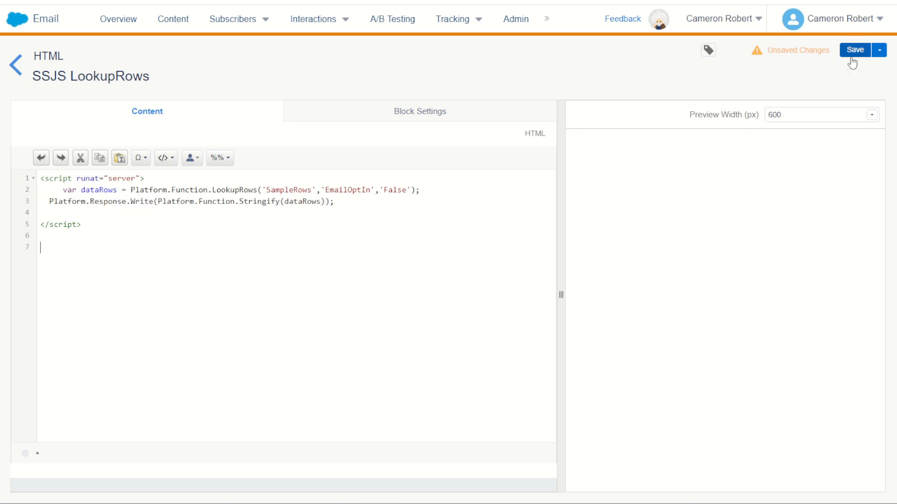
# Step: Save the block so the preview renders the four stringified SampleRows records with EmailOptIn false
pyautogui.click(854, 49)
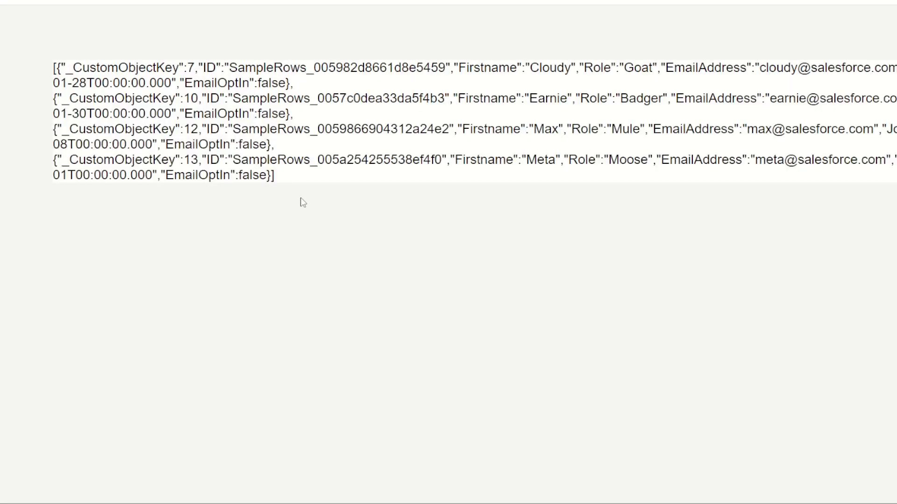